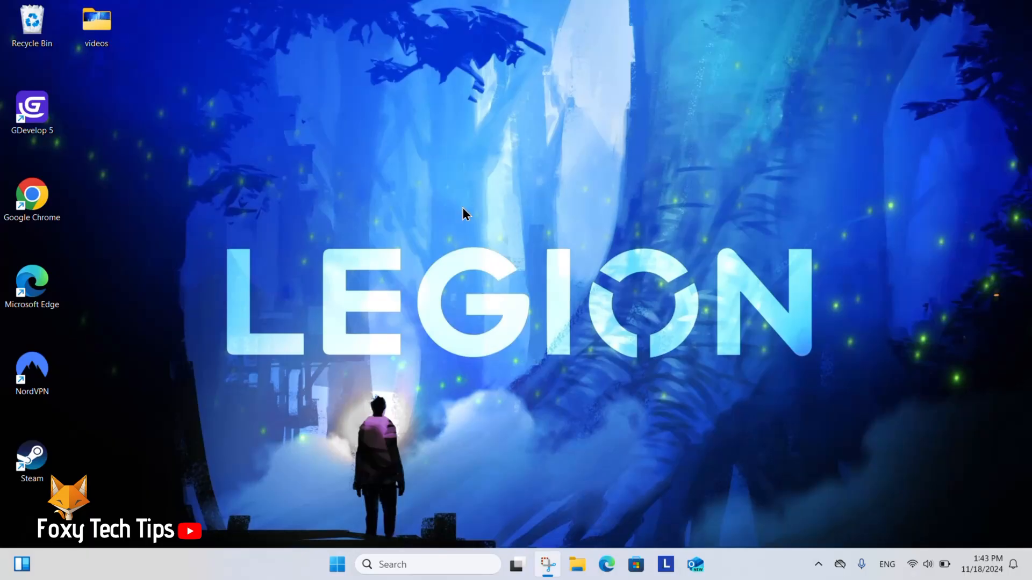
{"action": "mouse_move", "coordinate": [488, 386]}
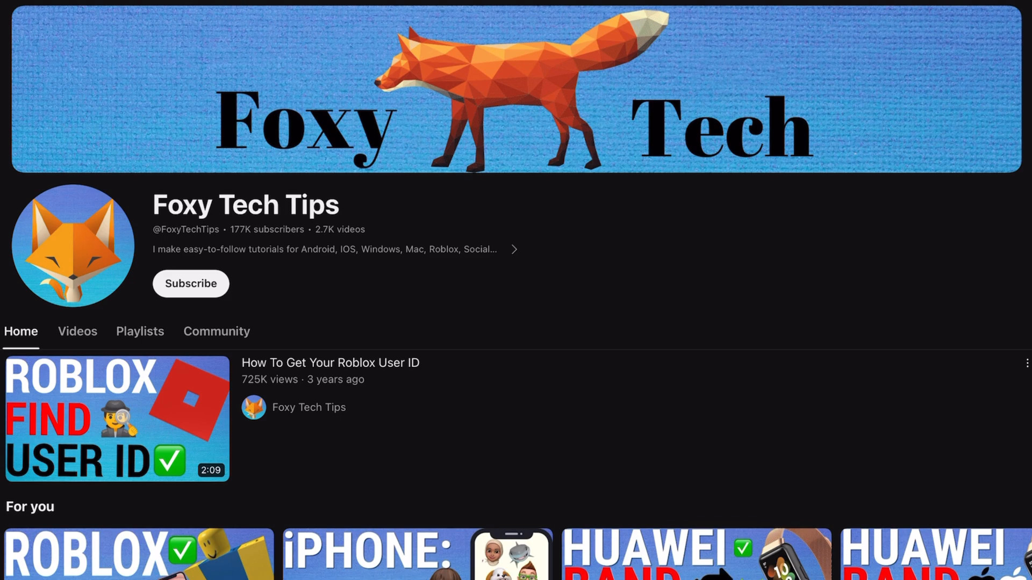
Search 'settings' in Start and launch the Settings app from Best match
{"action": "scroll", "scroll_direction": "down", "scroll_amount": 3}
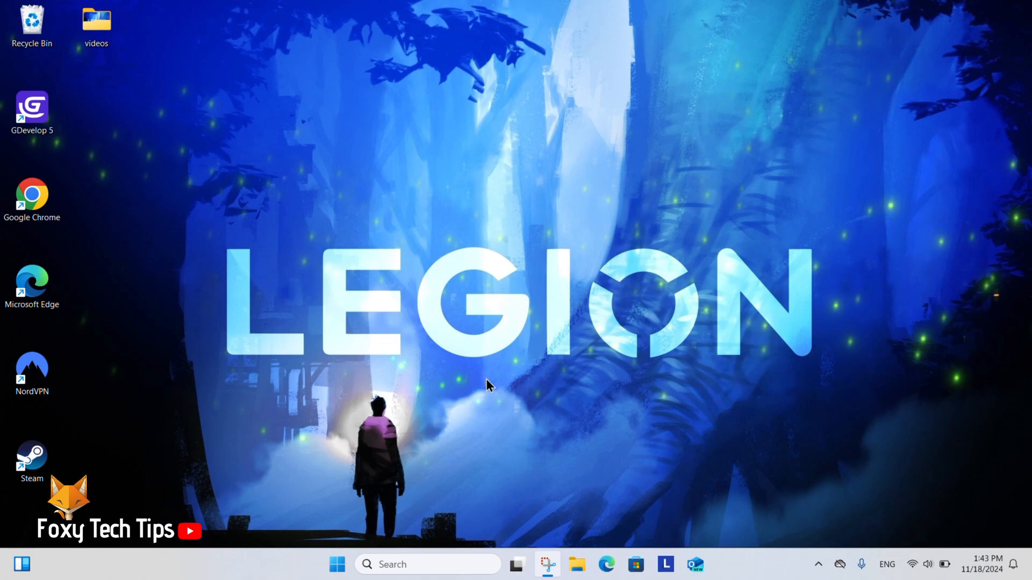
{"action": "mouse_move", "coordinate": [428, 562]}
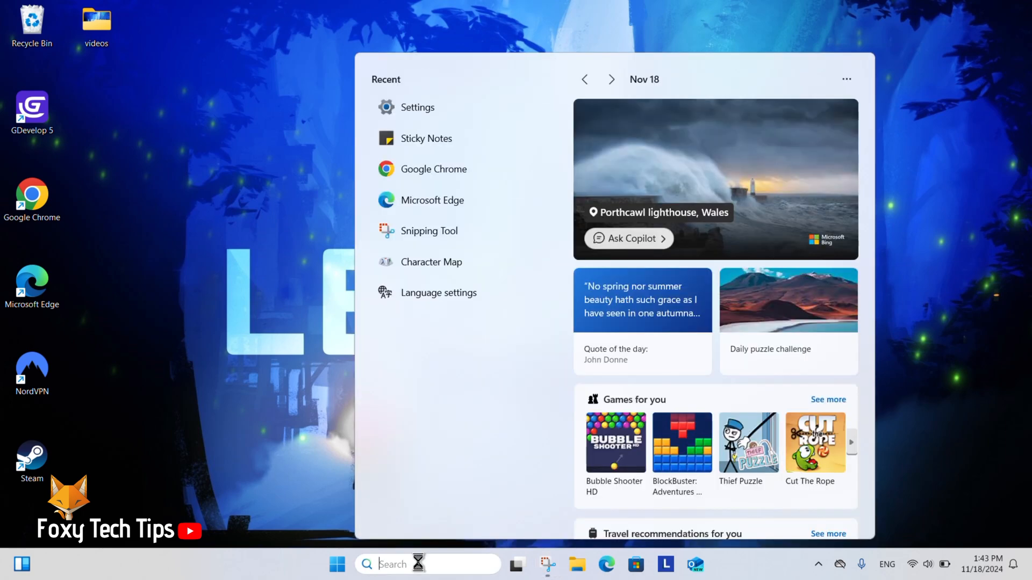
{"action": "type", "text": "settings"}
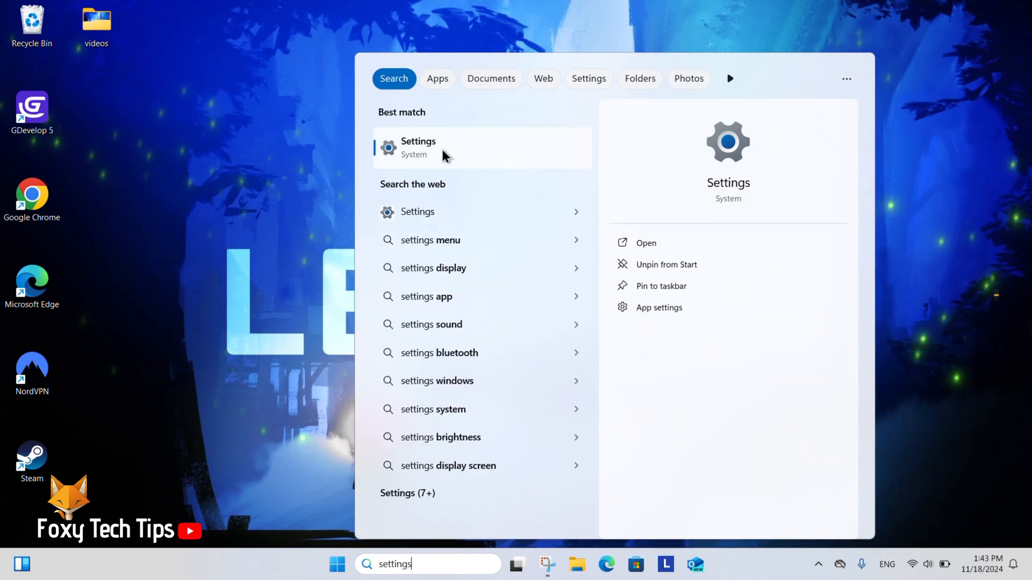
{"action": "left_click", "coordinate": [438, 150]}
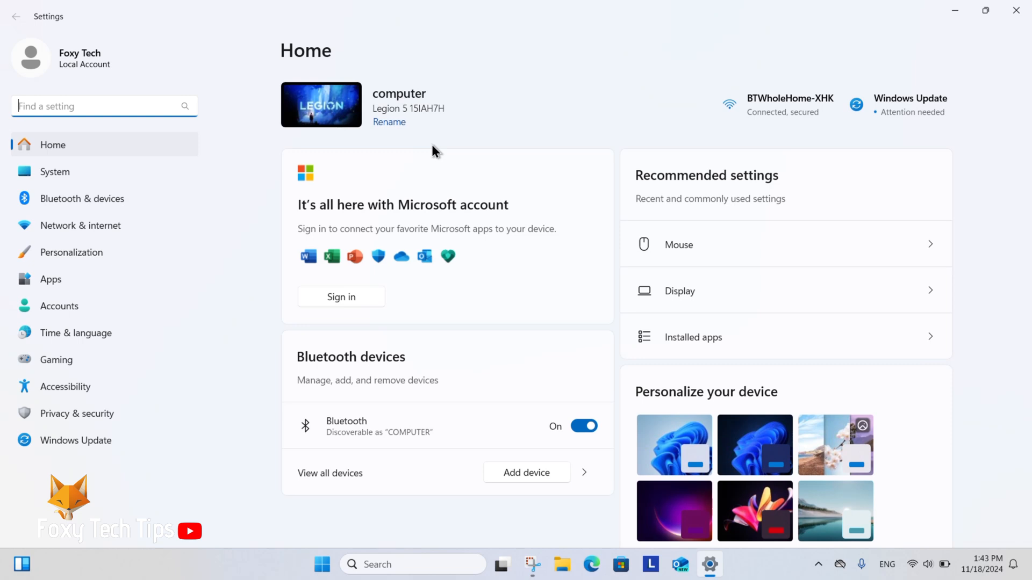
{"action": "mouse_move", "coordinate": [250, 177]}
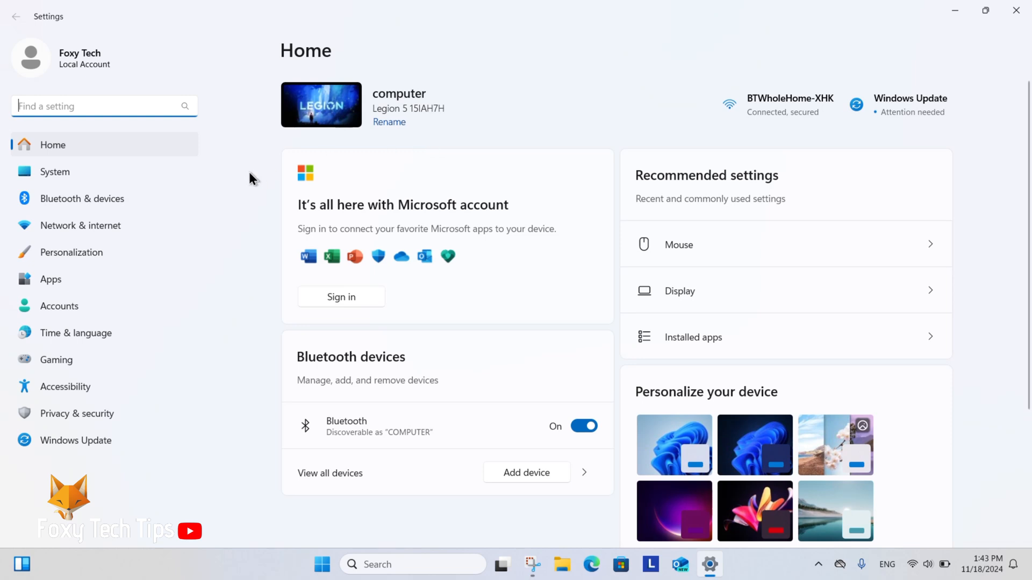
{"action": "mouse_move", "coordinate": [80, 199]}
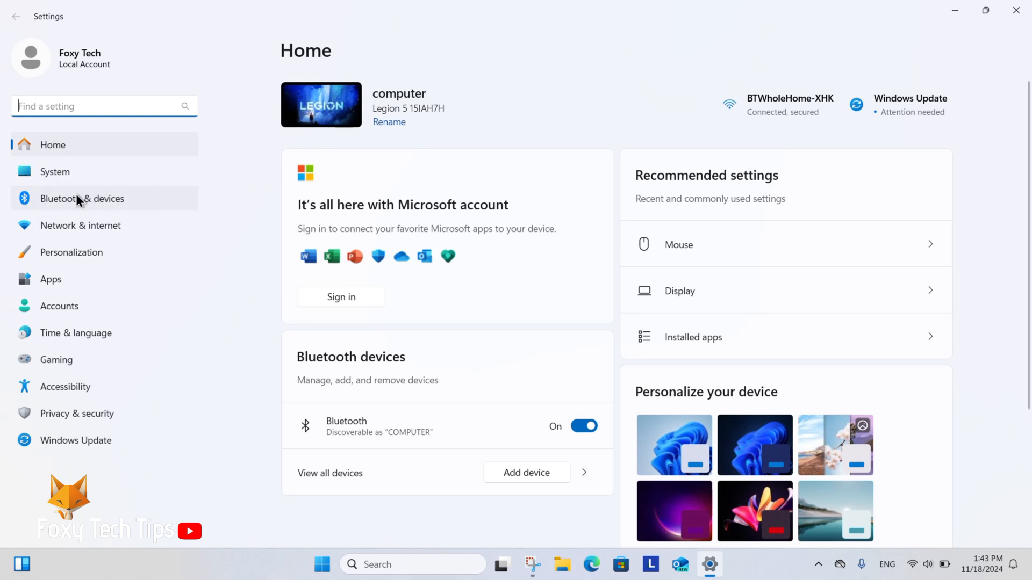
Navigate Bluetooth & devices > Cameras to the Integrated Camera page
{"action": "left_click", "coordinate": [83, 199]}
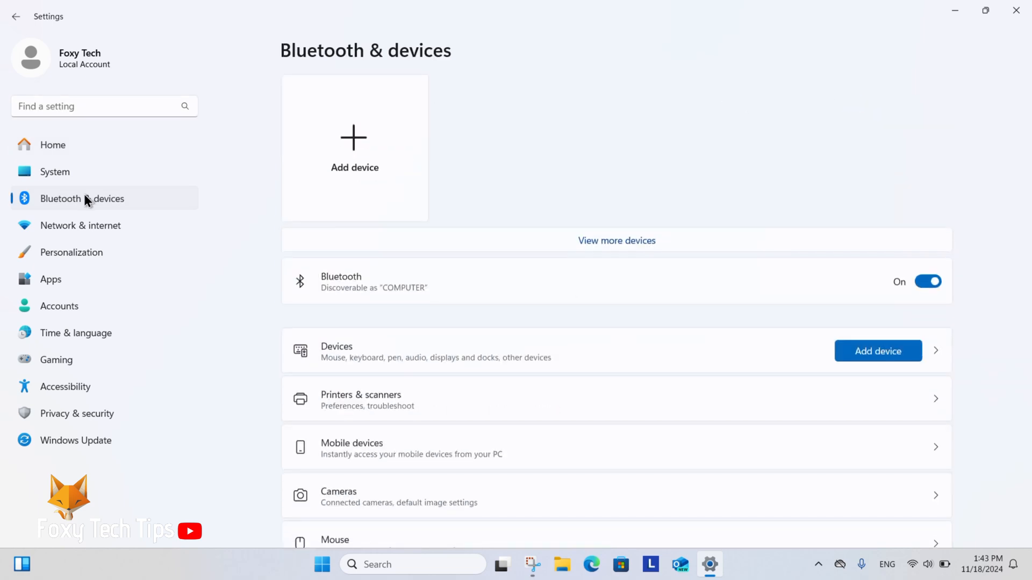
{"action": "scroll", "scroll_direction": "down", "scroll_amount": 3}
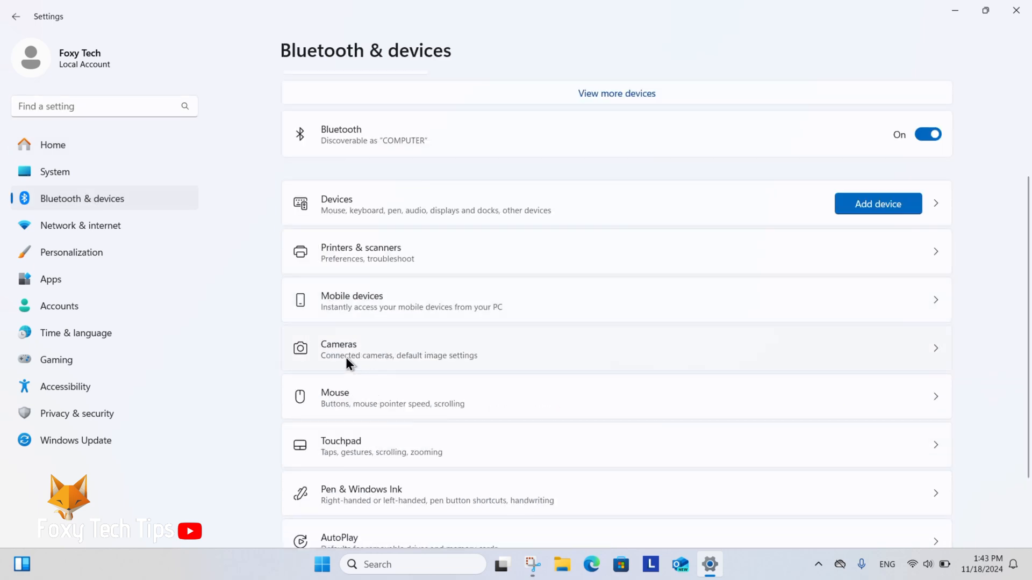
{"action": "mouse_move", "coordinate": [372, 356]}
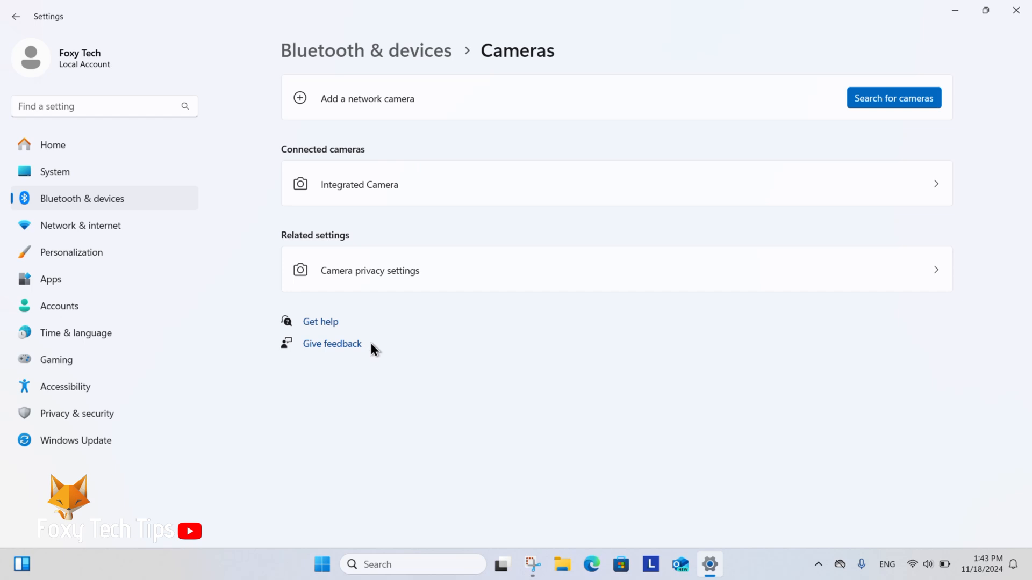
{"action": "left_click", "coordinate": [358, 184]}
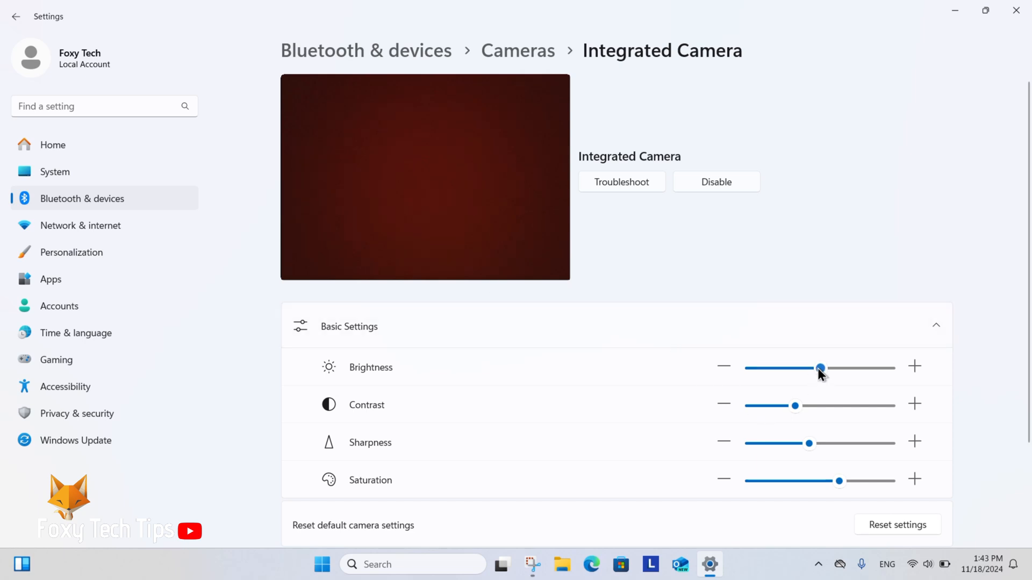
Drag the Integrated Camera's Brightness slider down to 0 then back up, and increase Contrast
{"action": "left_click_drag", "start_coordinate": [819, 367], "coordinate": [750, 368]}
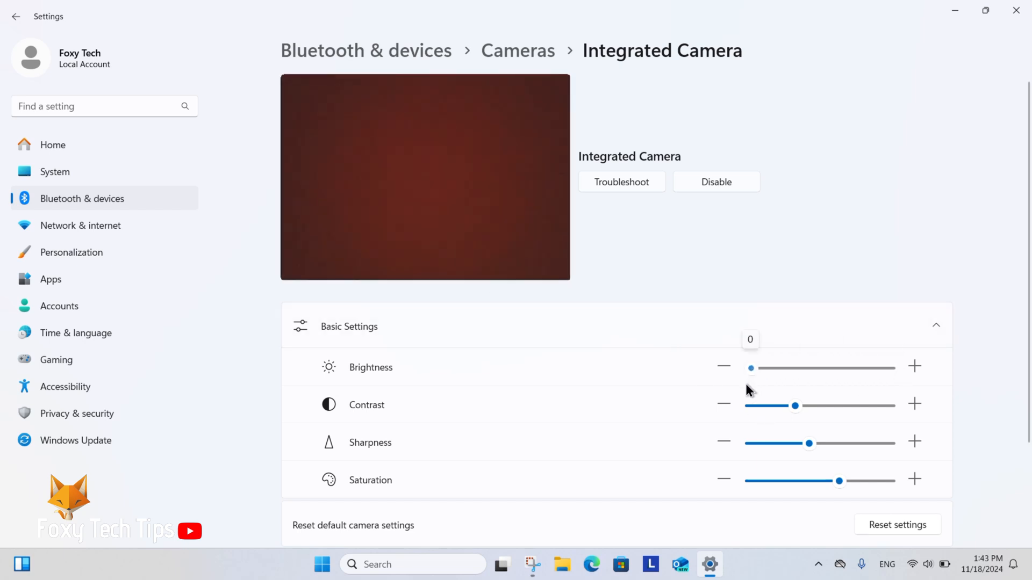
{"action": "left_click_drag", "start_coordinate": [750, 368], "coordinate": [837, 368]}
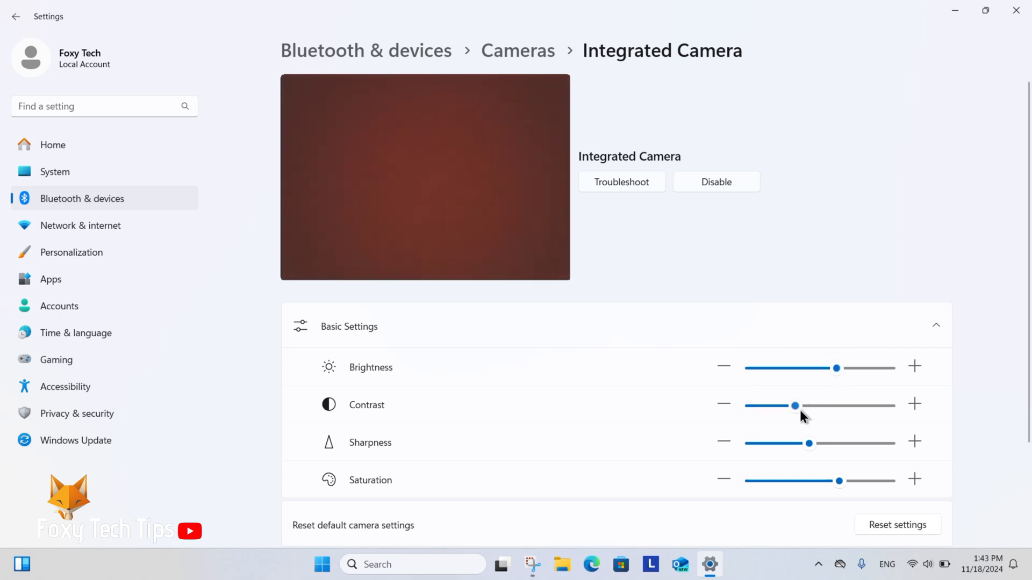
{"action": "left_click_drag", "start_coordinate": [793, 405], "coordinate": [831, 406]}
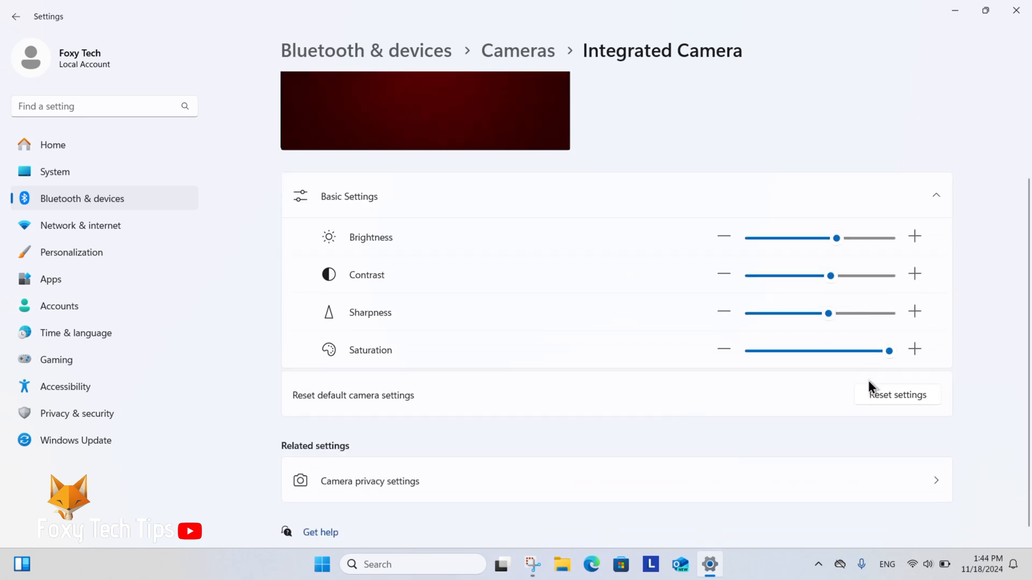
{"action": "mouse_move", "coordinate": [897, 400]}
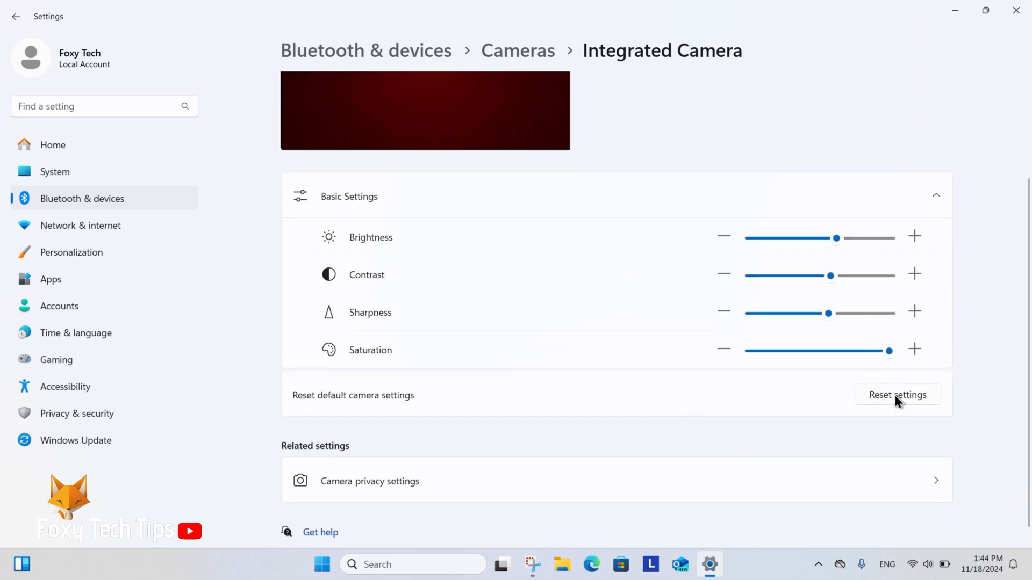